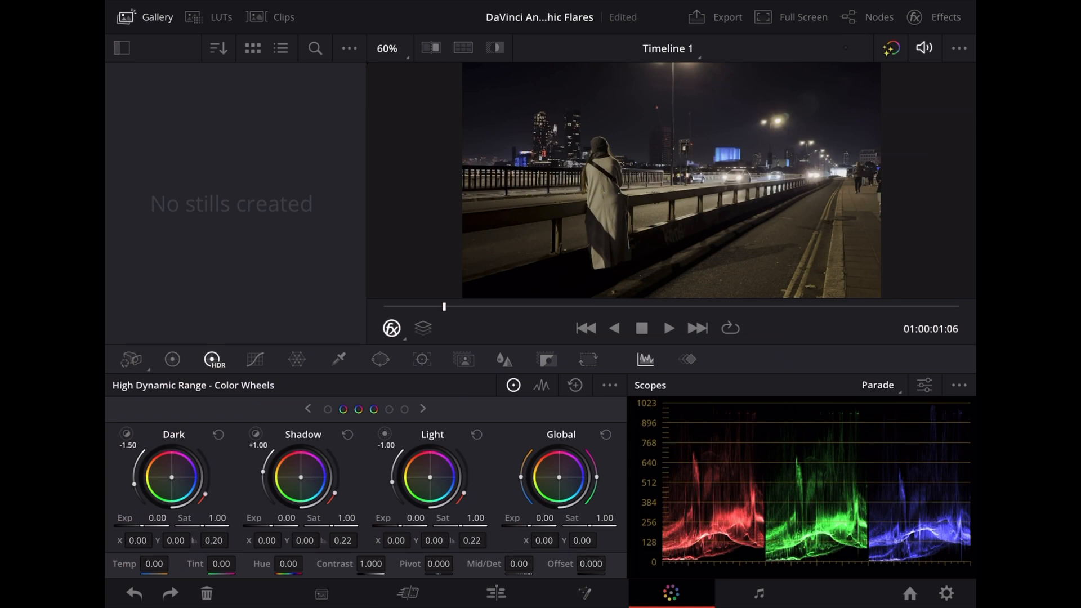
# Step: Preview the Waterloo Bridge night clip in the viewer before grading
pyautogui.click(668, 328)
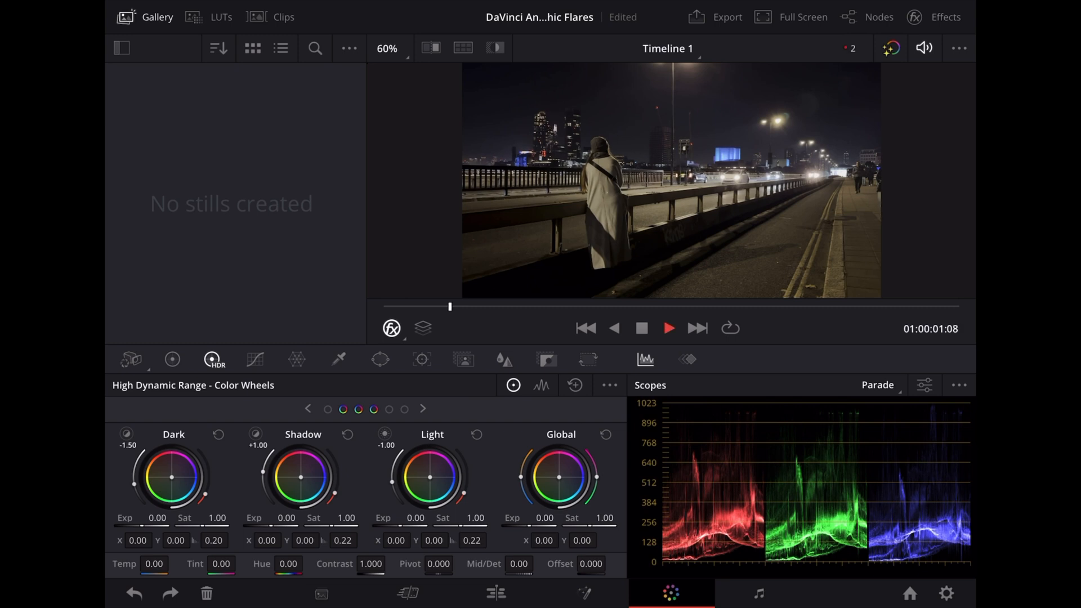
pyautogui.click(666, 328)
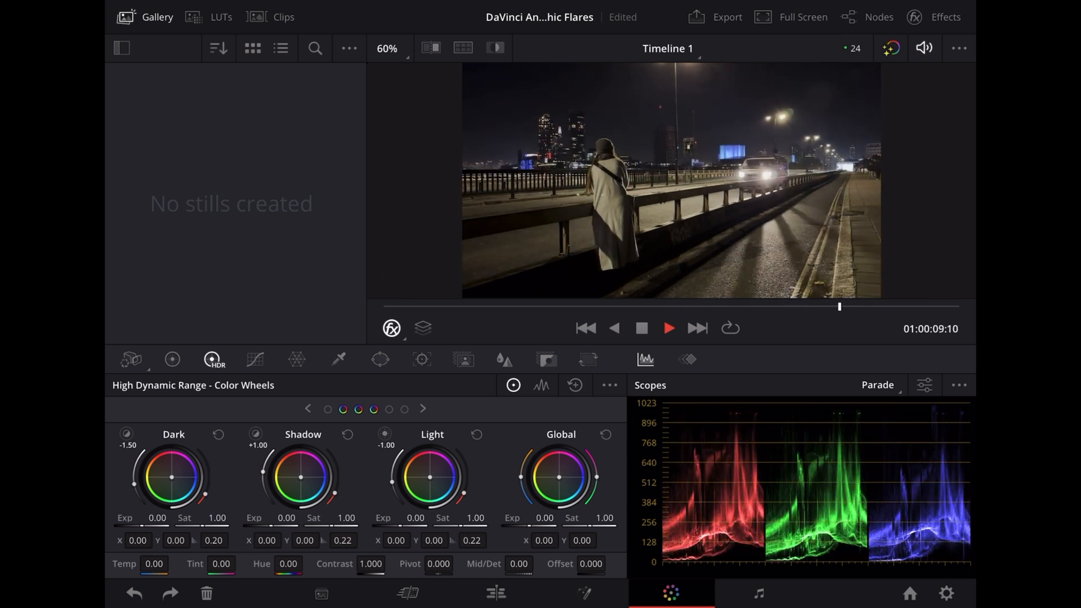
pyautogui.click(668, 328)
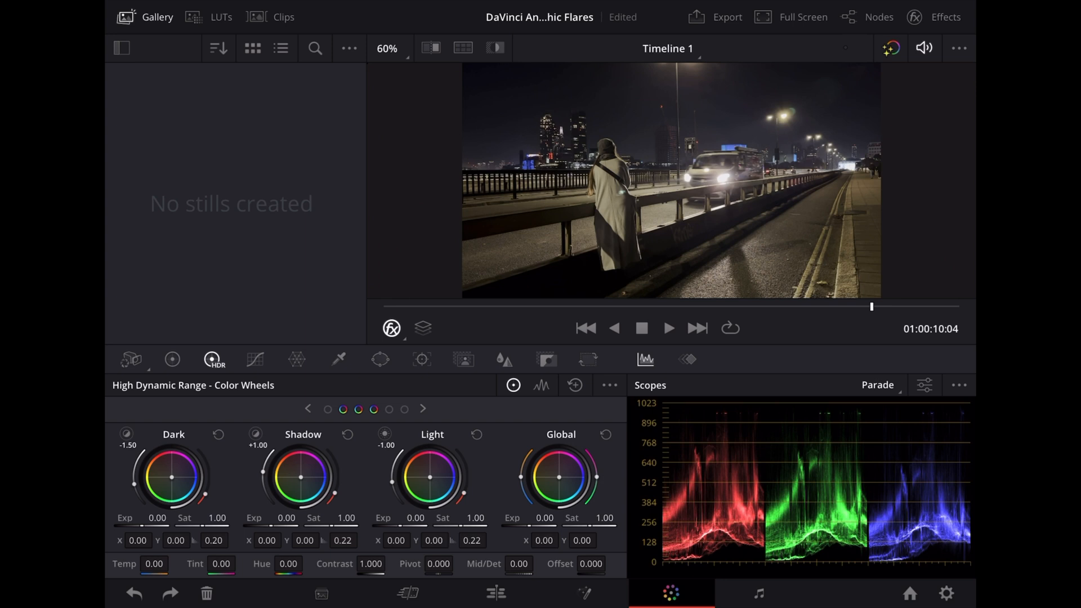
pyautogui.click(946, 17)
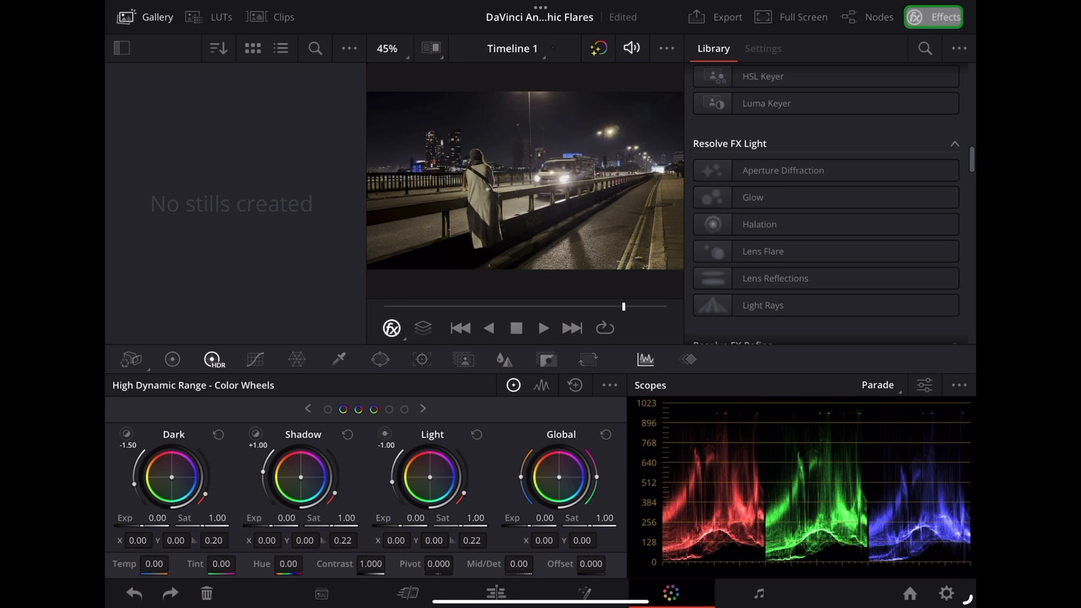
# Step: Add a Glow effect from Resolve FX Light as a new node after node 01
pyautogui.click(869, 17)
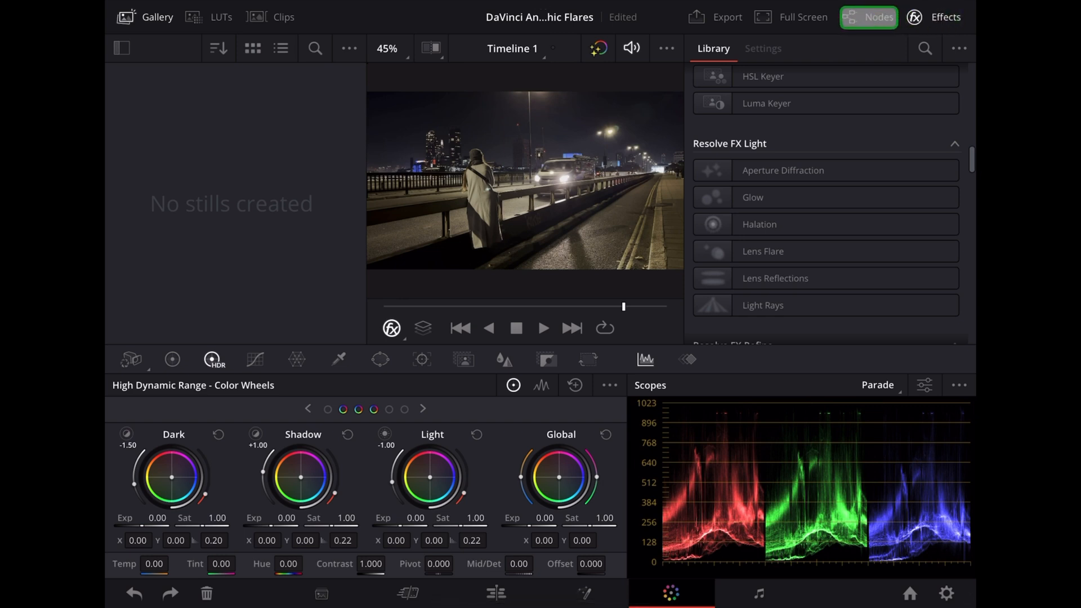
pyautogui.click(867, 16)
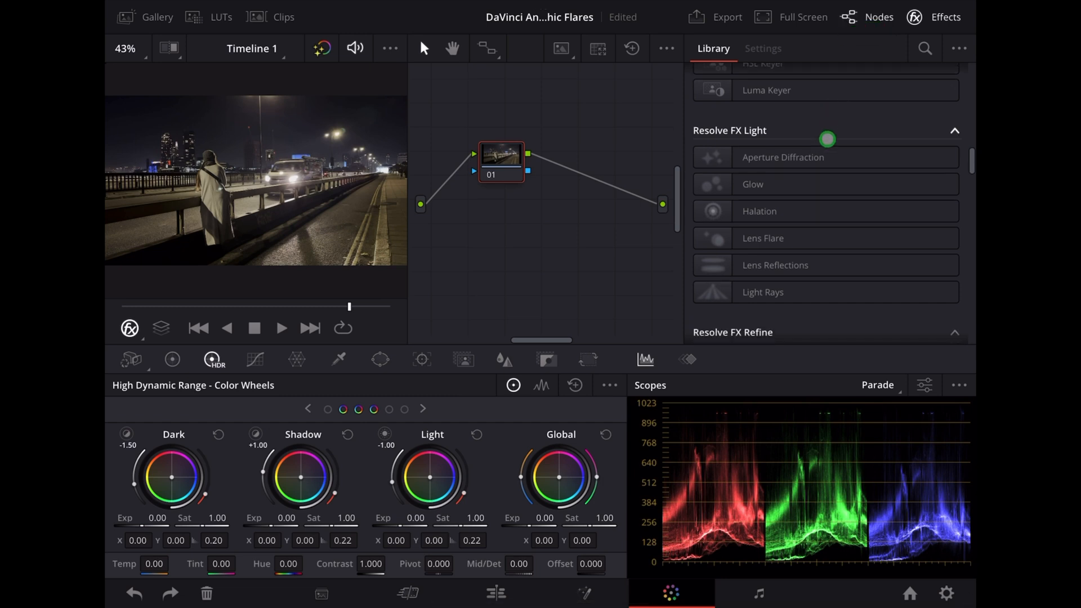
pyautogui.click(758, 184)
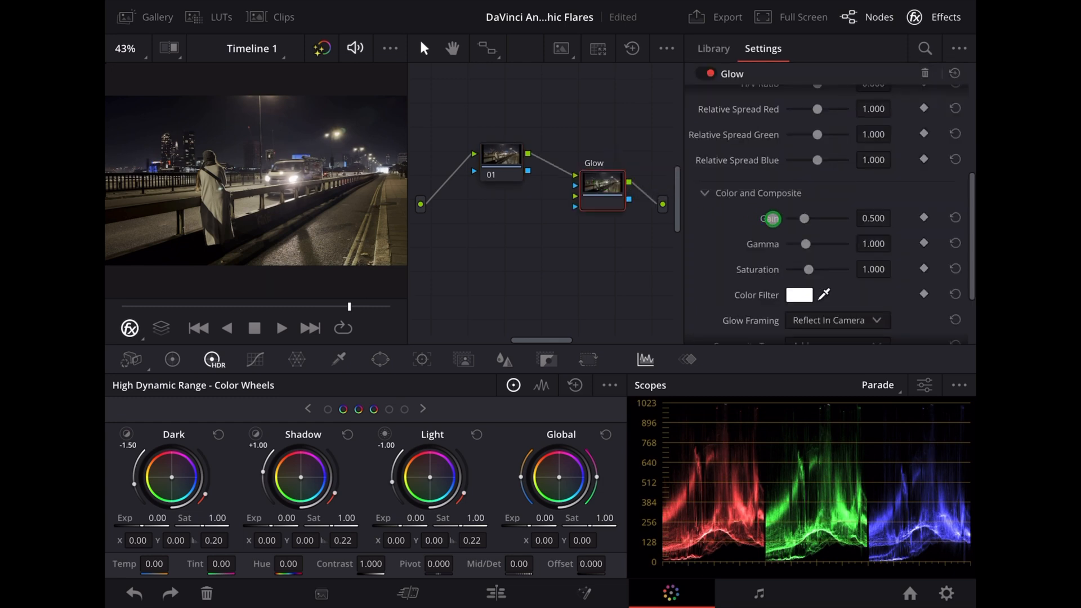
# Step: Raise the Glow's Gain to 2.000 and Spread to 2.000
pyautogui.moveTo(805, 218); pyautogui.dragTo(823, 218)
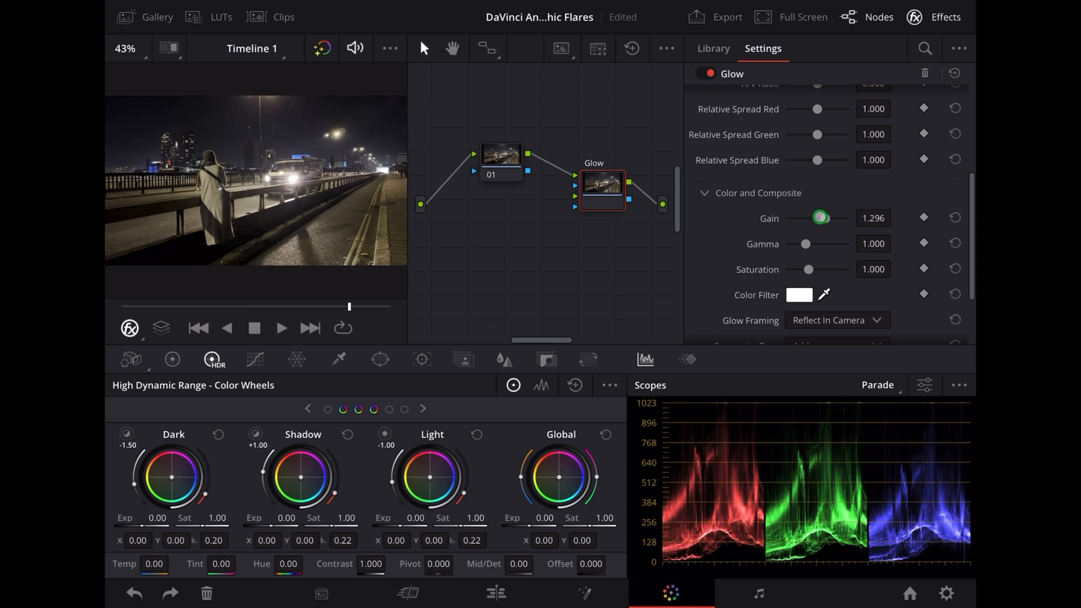
pyautogui.moveTo(821, 217); pyautogui.dragTo(855, 218)
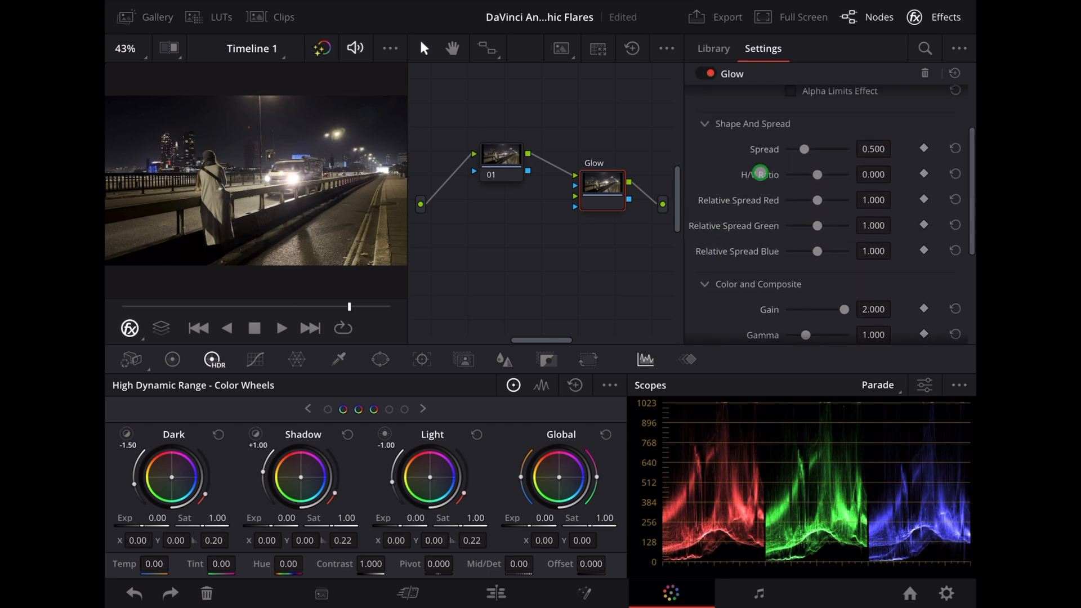
pyautogui.moveTo(803, 149); pyautogui.dragTo(832, 148)
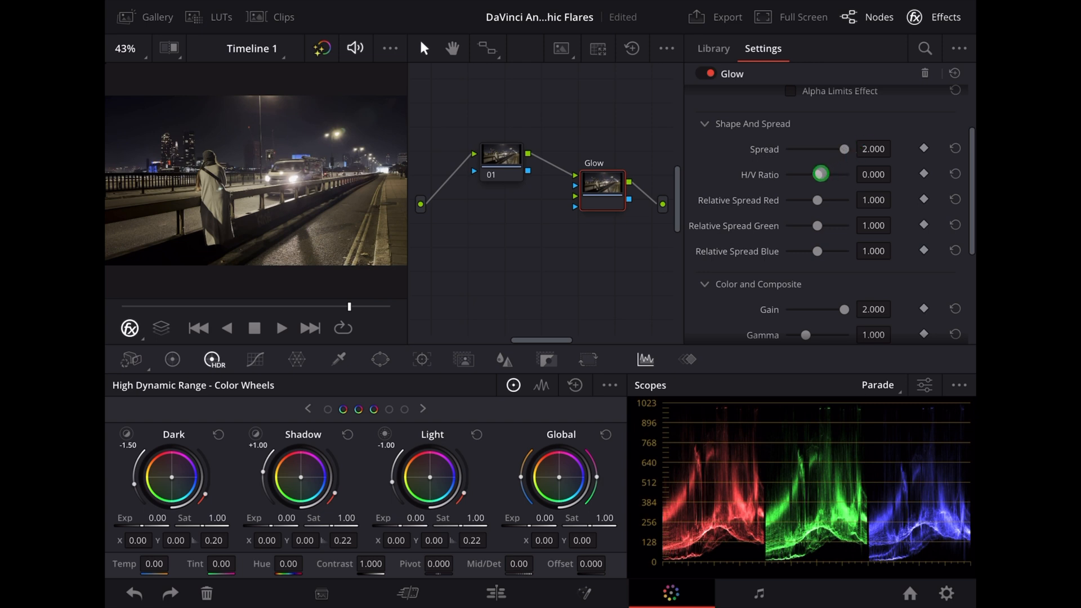
# Step: Bring the Glow's H/V Ratio up to 1.000 and trim Relative Spread Blue to 0.815
pyautogui.moveTo(820, 174); pyautogui.dragTo(843, 174)
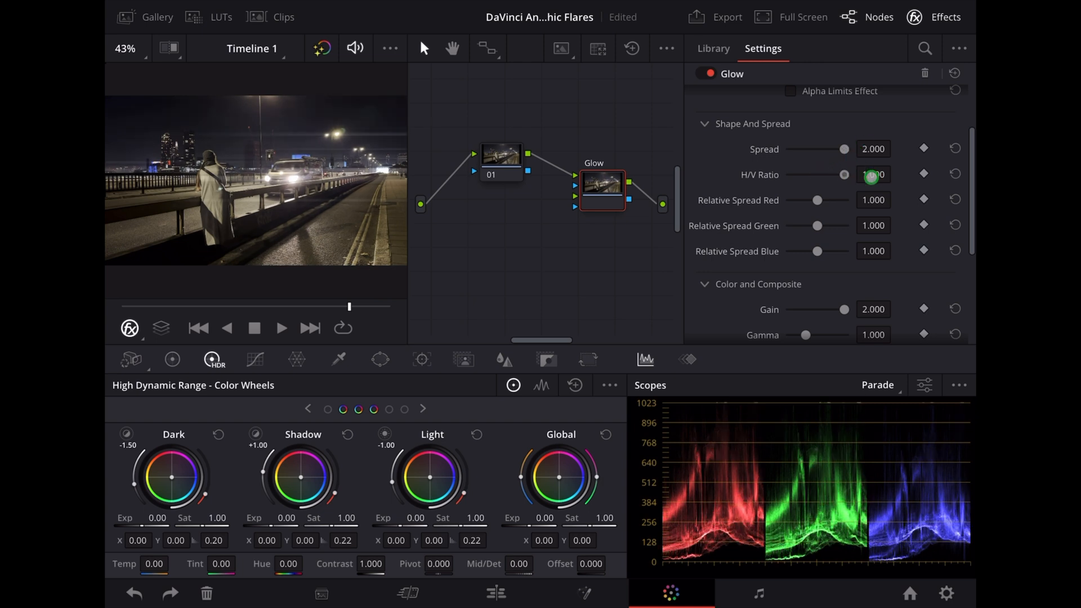
pyautogui.moveTo(870, 175); pyautogui.dragTo(826, 178)
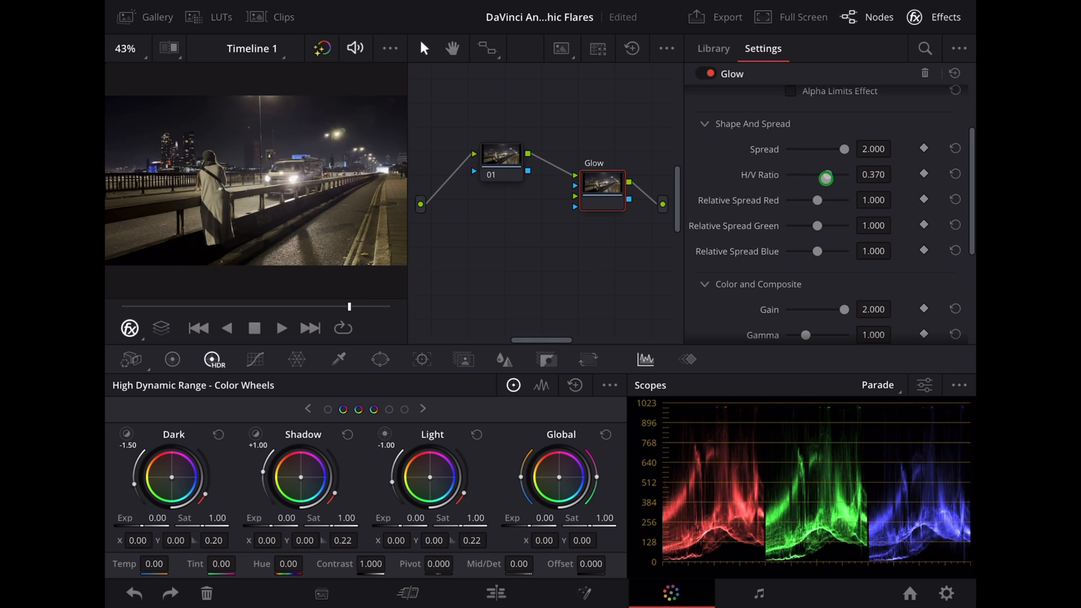
pyautogui.moveTo(826, 178); pyautogui.dragTo(837, 178)
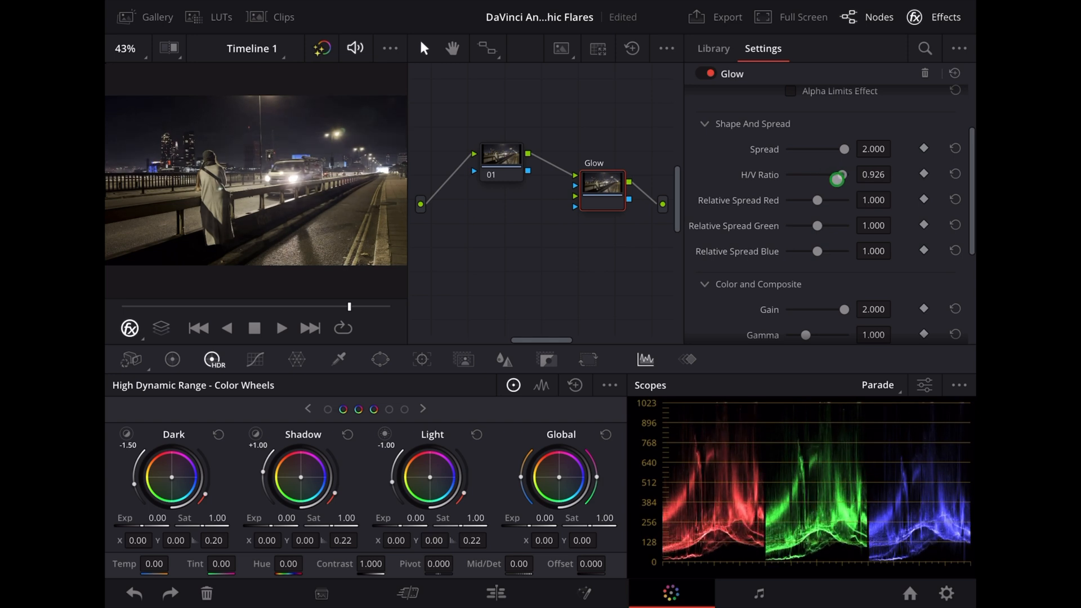
pyautogui.moveTo(839, 179); pyautogui.dragTo(852, 179)
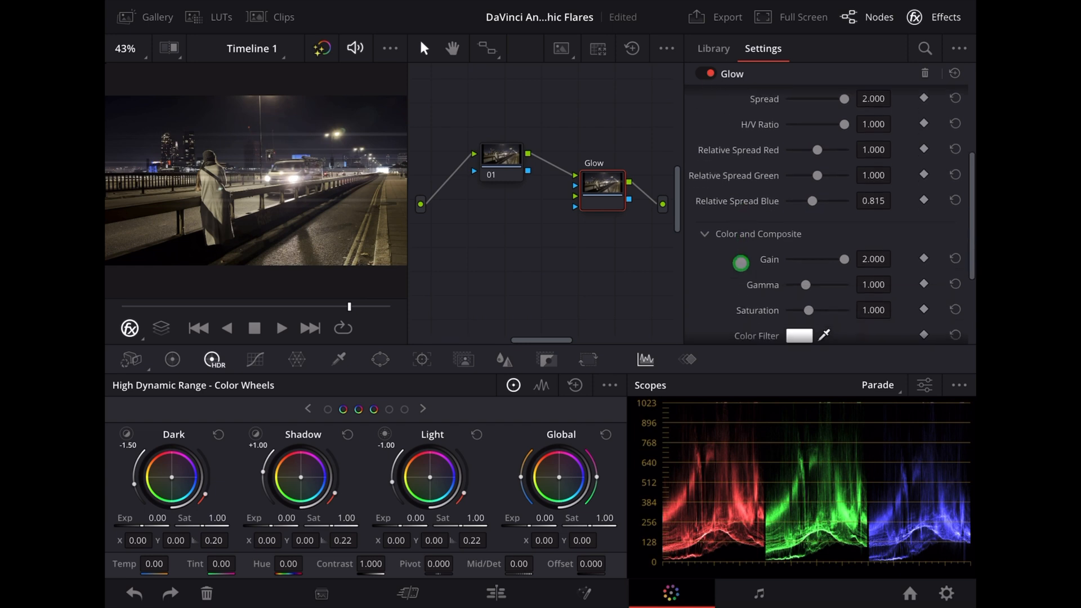
# Step: Change the Glow's Color Filter from white to light blue
pyautogui.scroll(-3)
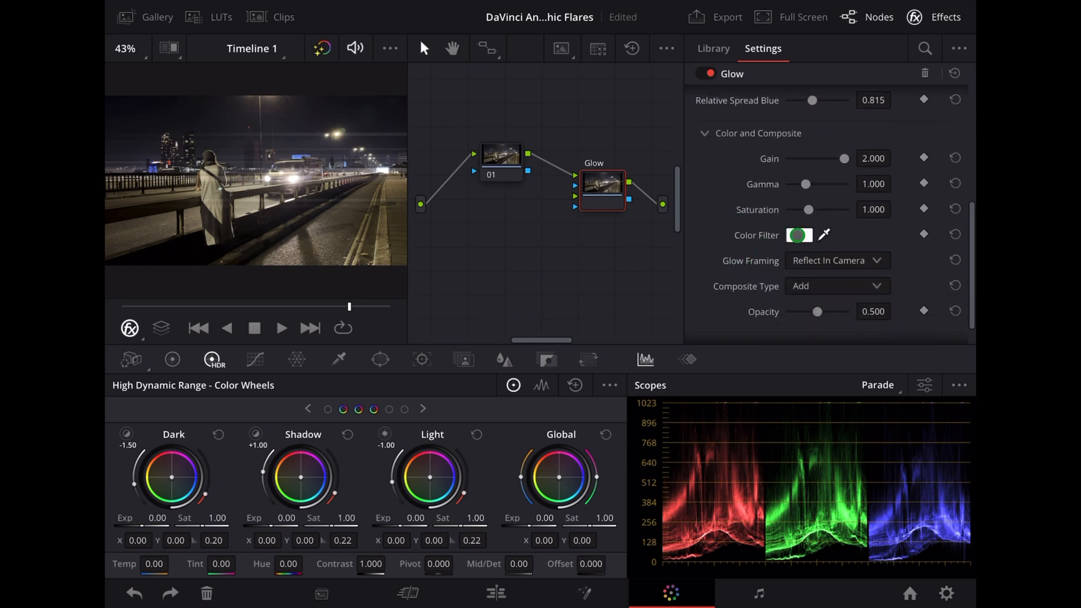
pyautogui.click(800, 236)
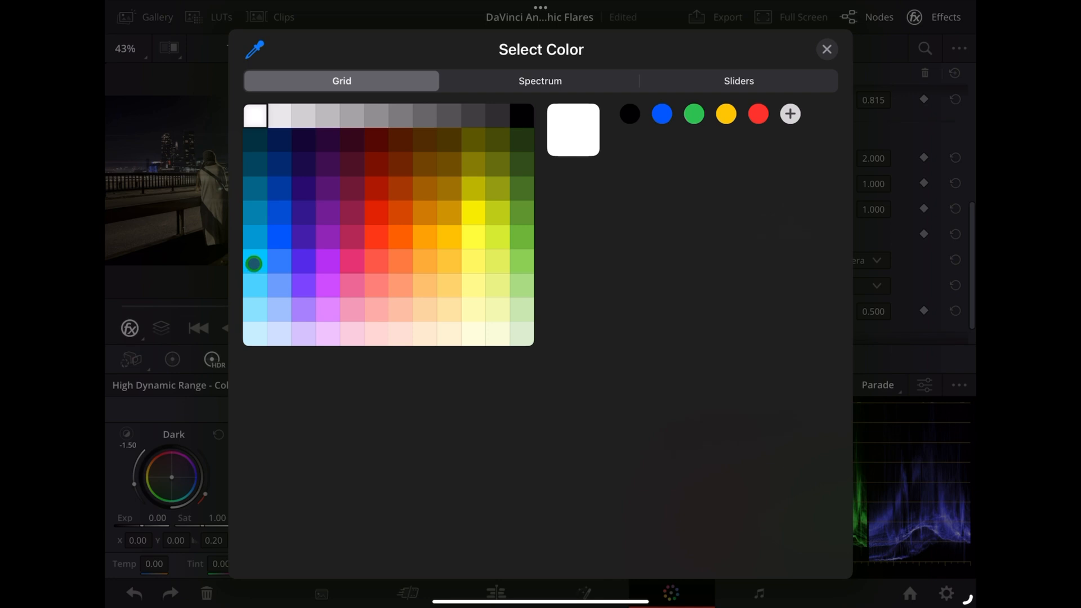
pyautogui.click(253, 261)
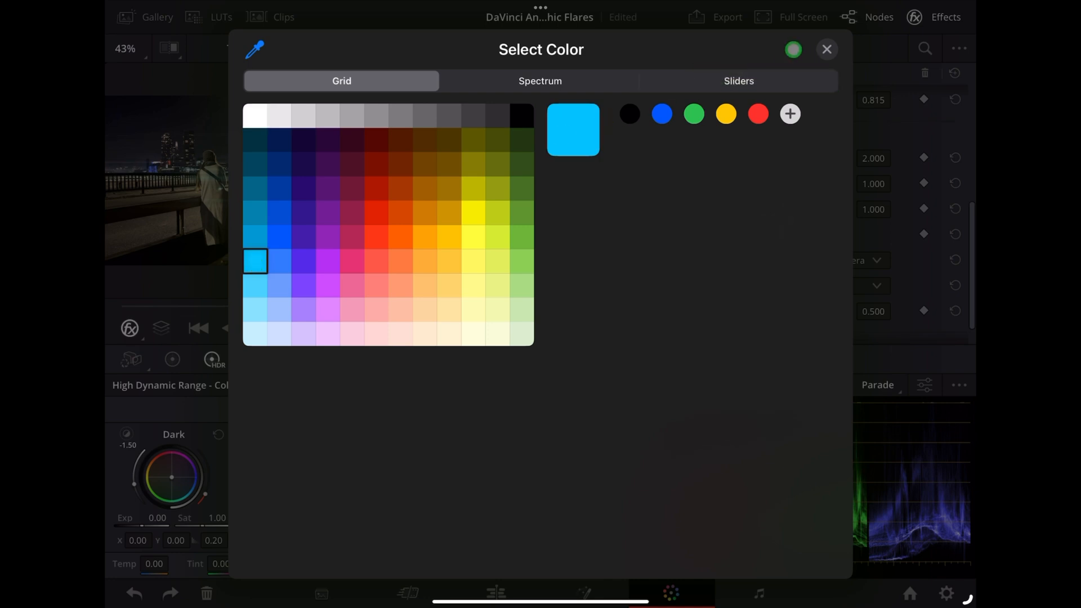
pyautogui.click(827, 49)
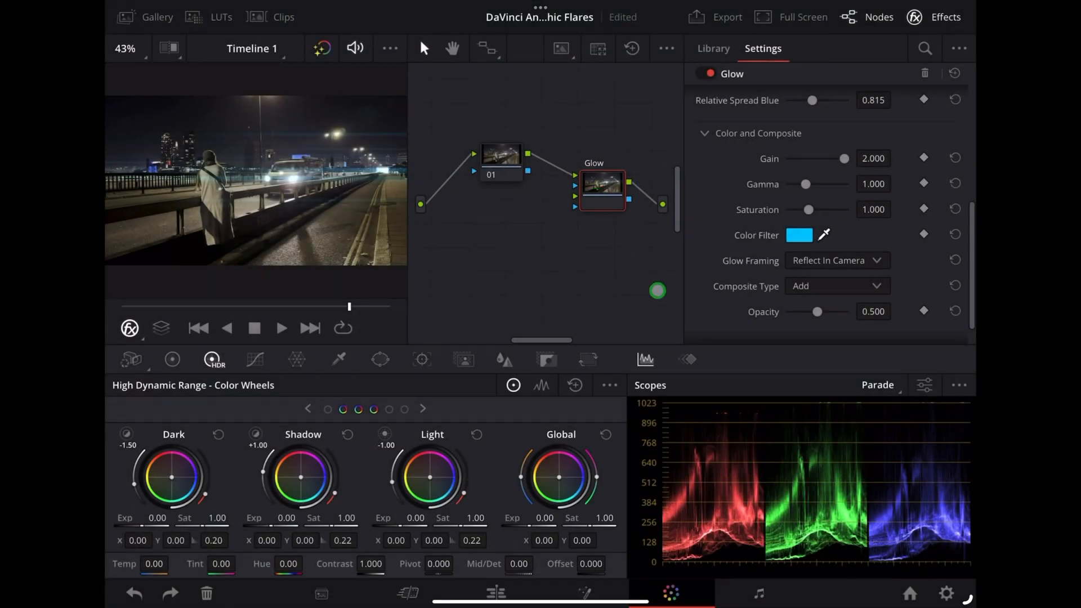
# Step: Close the Nodes and Effects panels and play back the clip with its blue flare
pyautogui.click(156, 17)
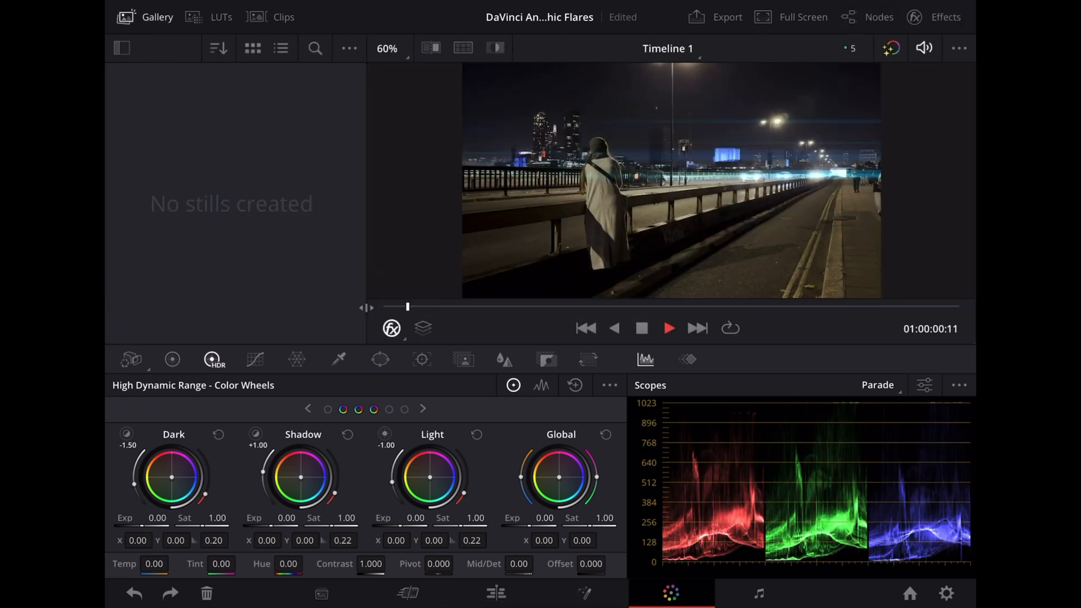
pyautogui.click(668, 328)
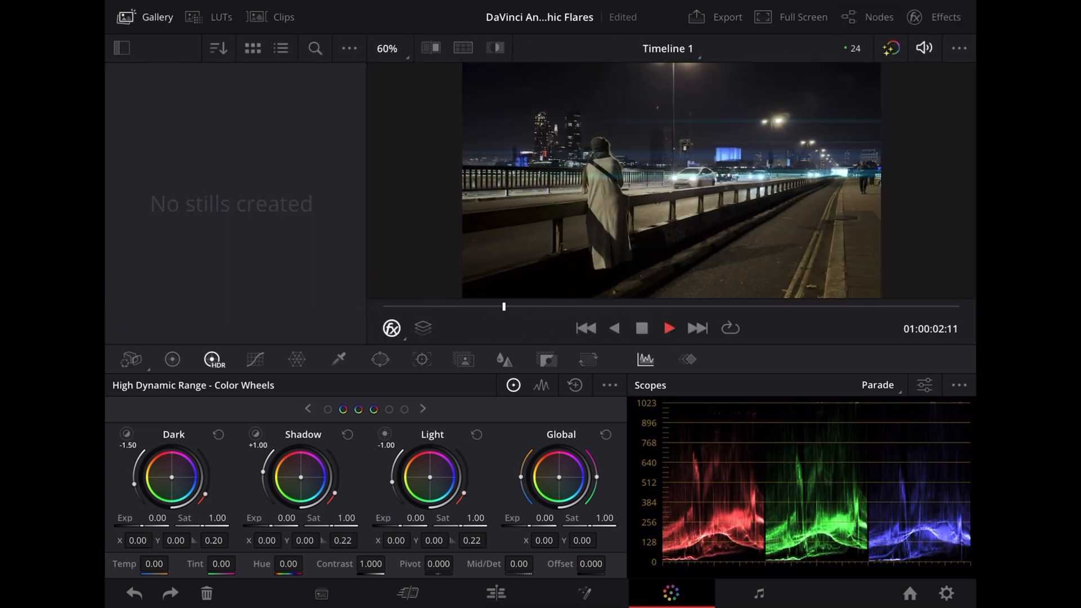
pyautogui.click(668, 328)
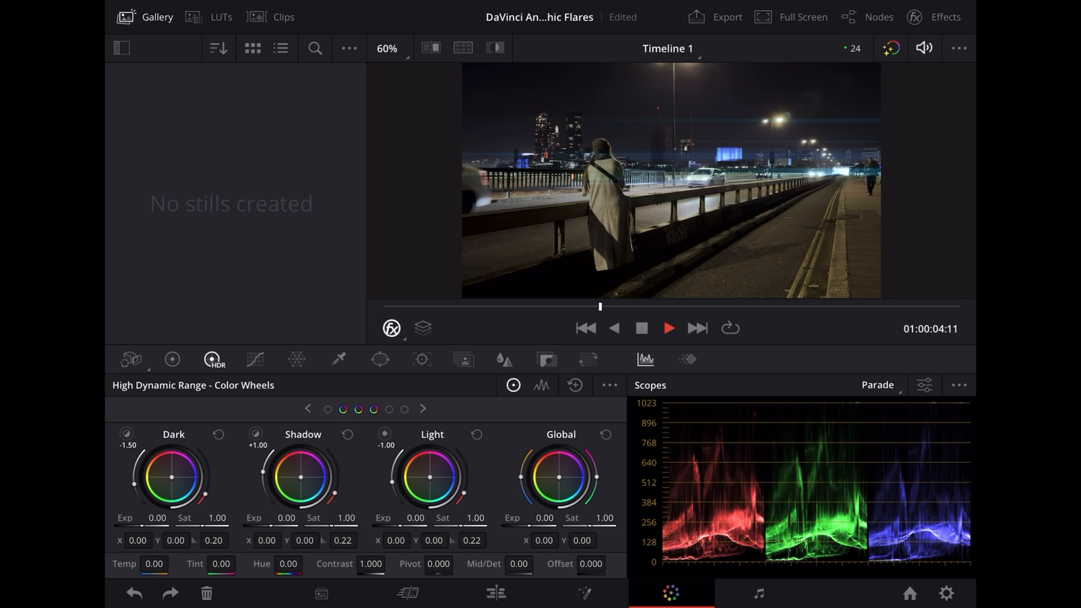